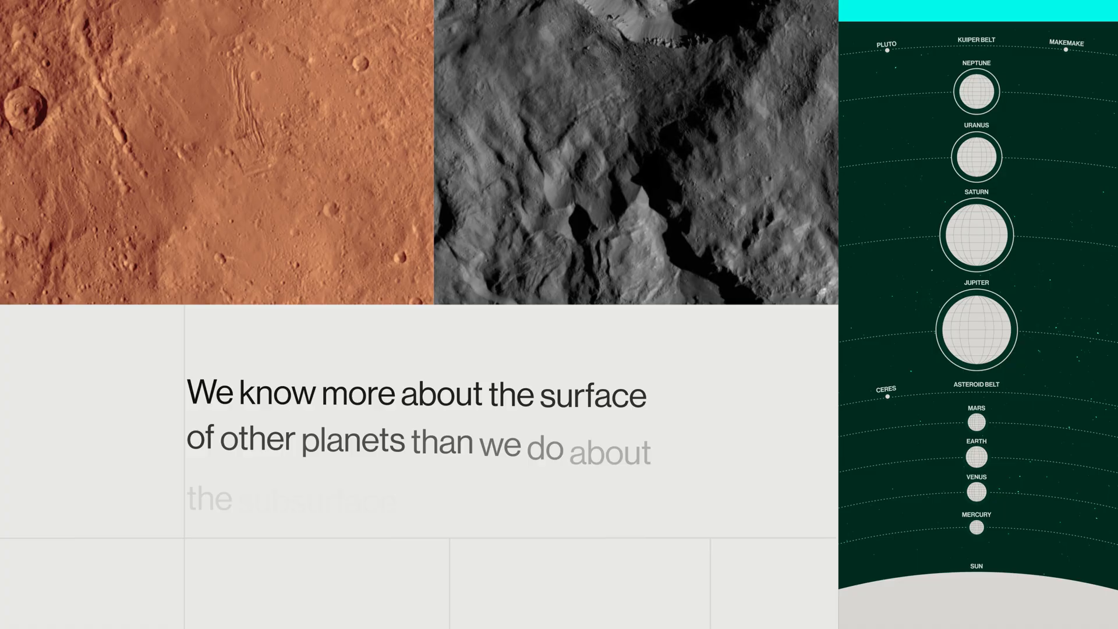
{"action": "scroll", "scroll_direction": "right", "scroll_amount": 3}
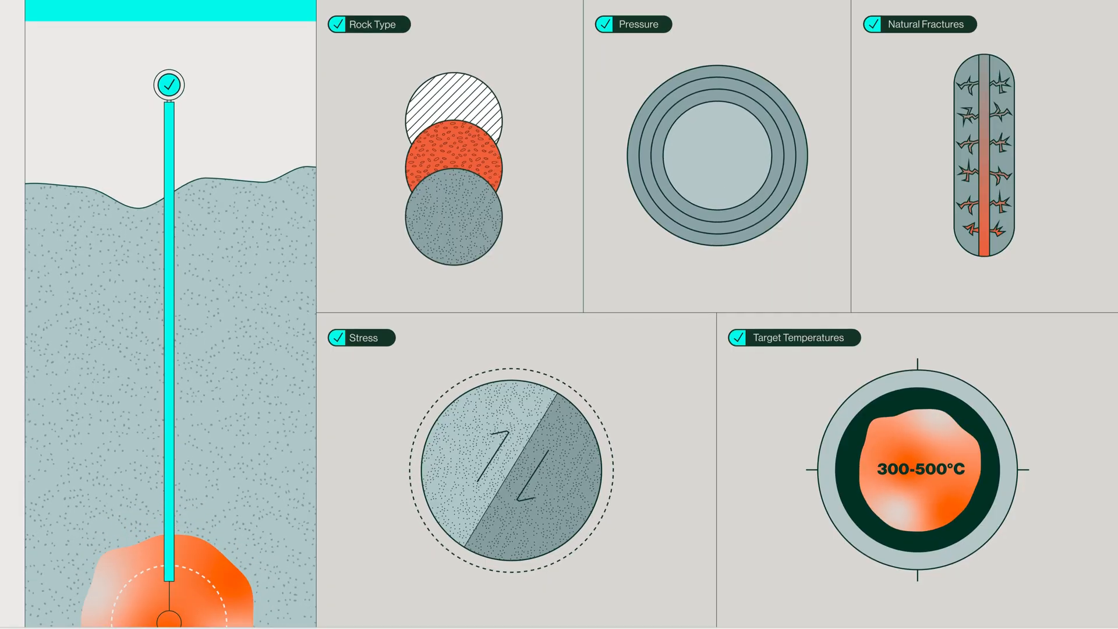
{"action": "scroll", "scroll_direction": "down", "scroll_amount": 3}
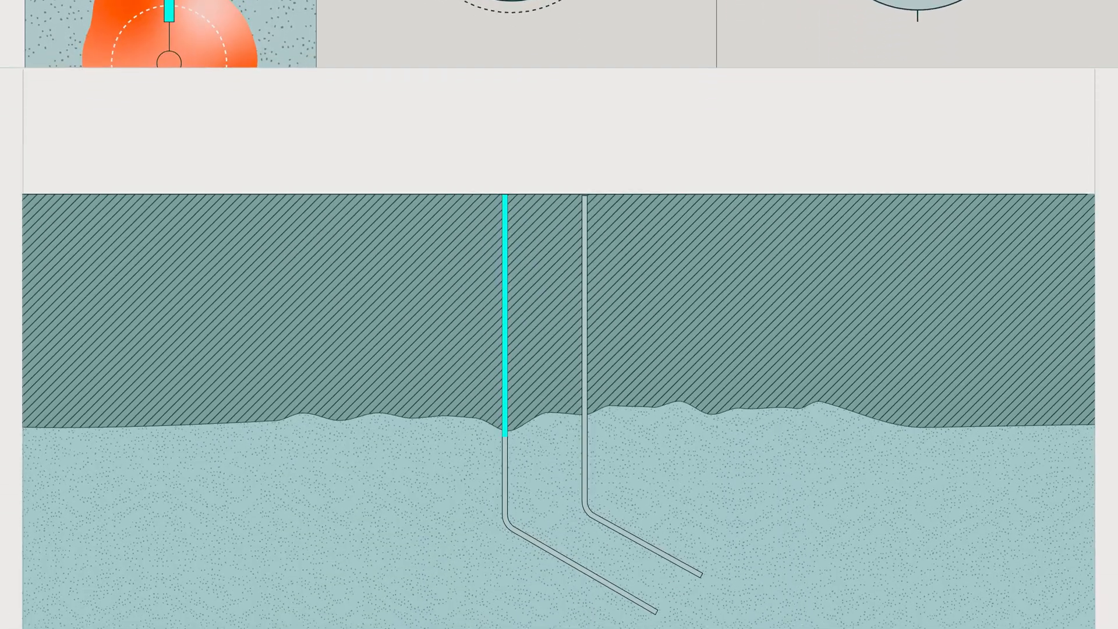